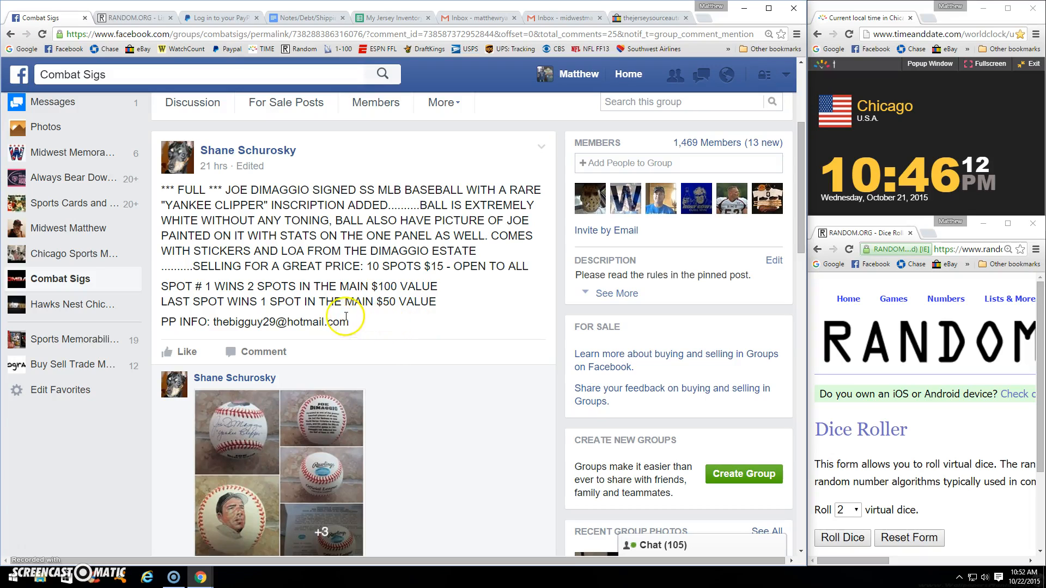
{"action": "mouse_move", "coordinate": [286, 230]}
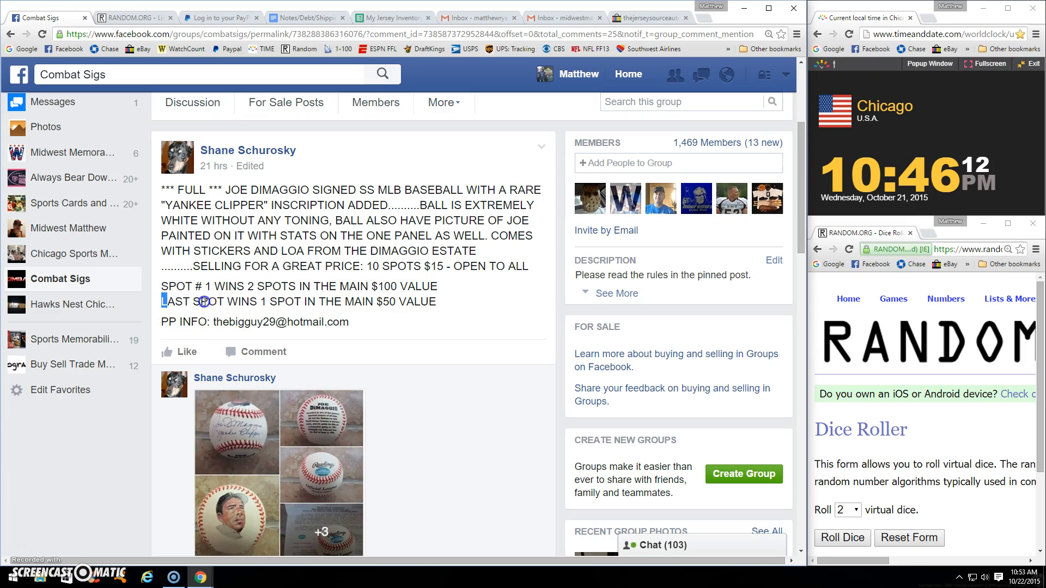
- Copy the numbered 1–10 spot list with buyer names from the raffle post's comments
{"action": "scroll", "scroll_direction": "down", "scroll_amount": 3}
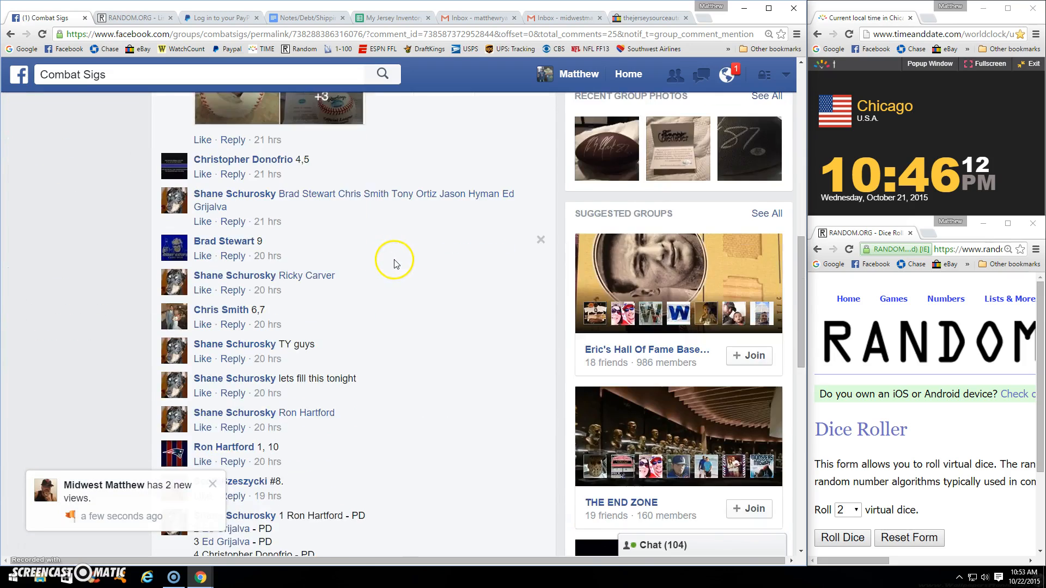
{"action": "scroll", "scroll_direction": "down", "scroll_amount": 3}
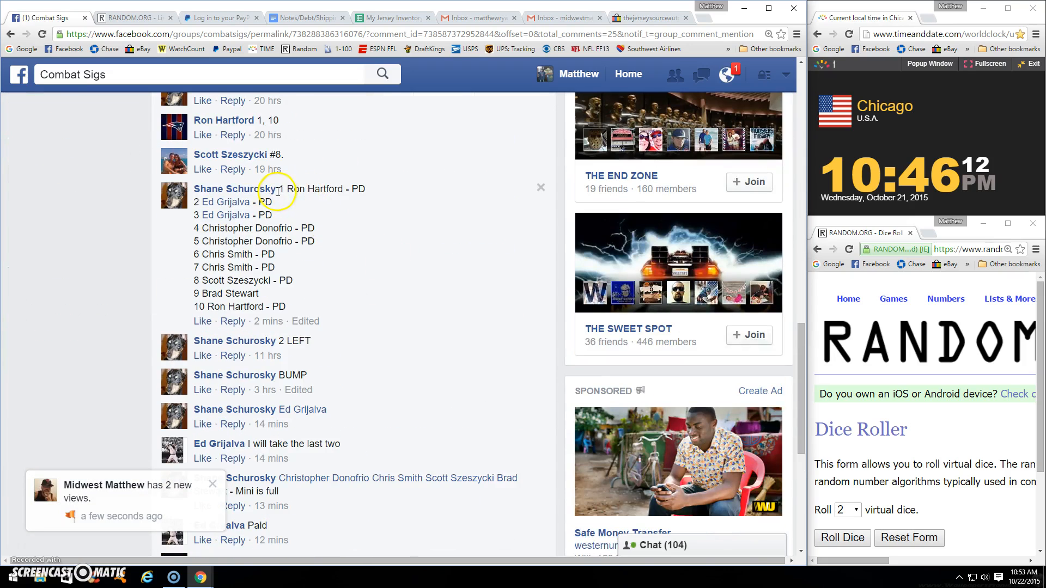
{"action": "right_click", "coordinate": [324, 261]}
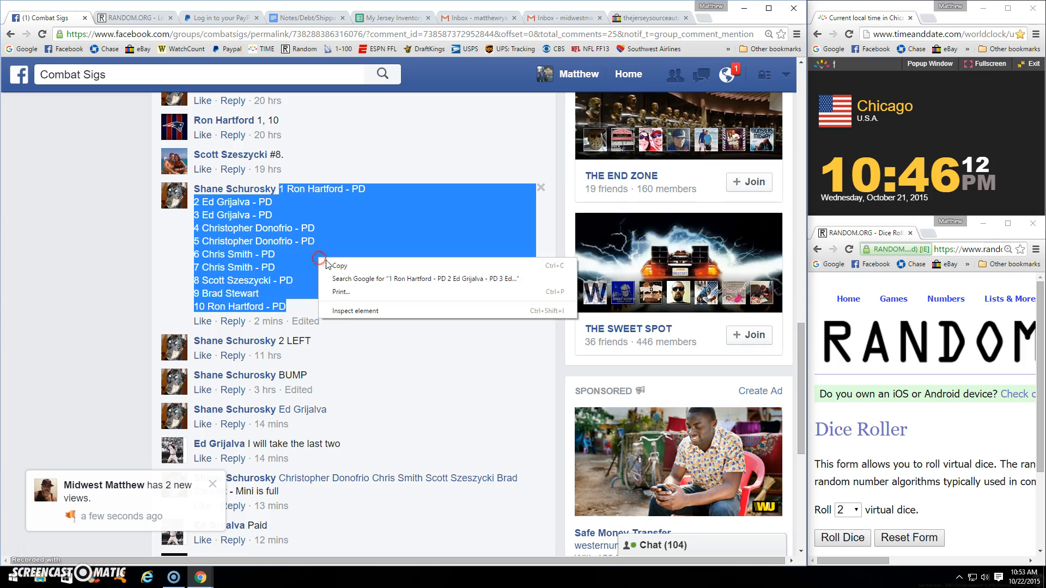
{"action": "scroll", "scroll_direction": "down", "scroll_amount": 3}
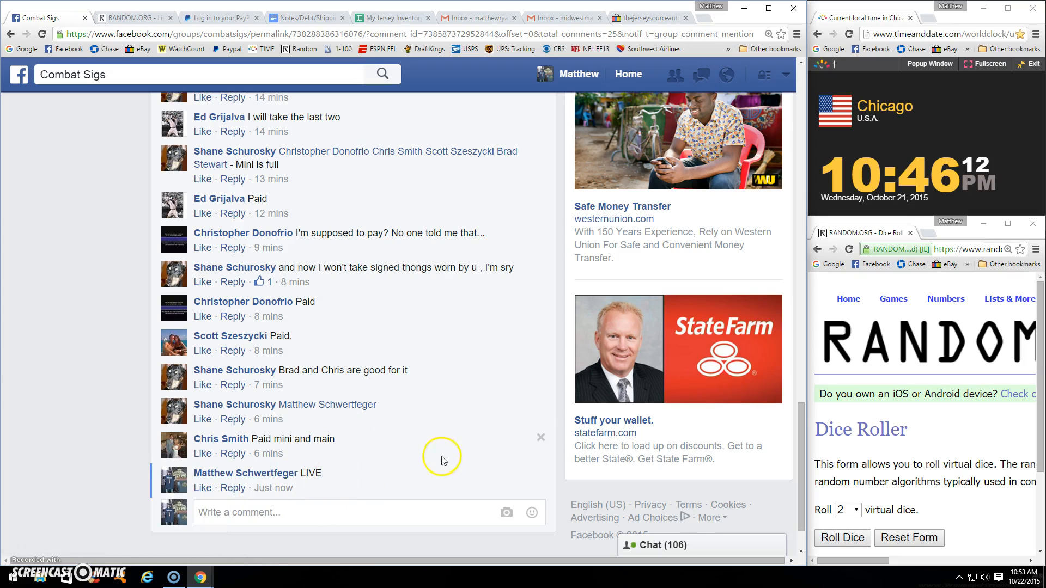
{"action": "mouse_move", "coordinate": [977, 162]}
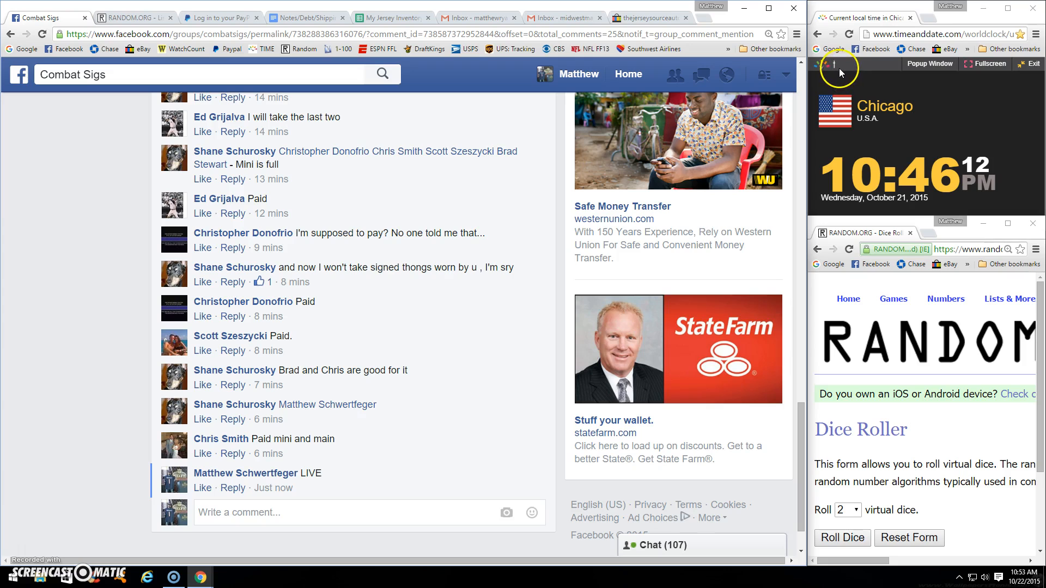
- Reload the timeanddate.com Chicago clock, then roll two dice on RANDOM.ORG (3 and 6)
{"action": "left_click", "coordinate": [851, 34]}
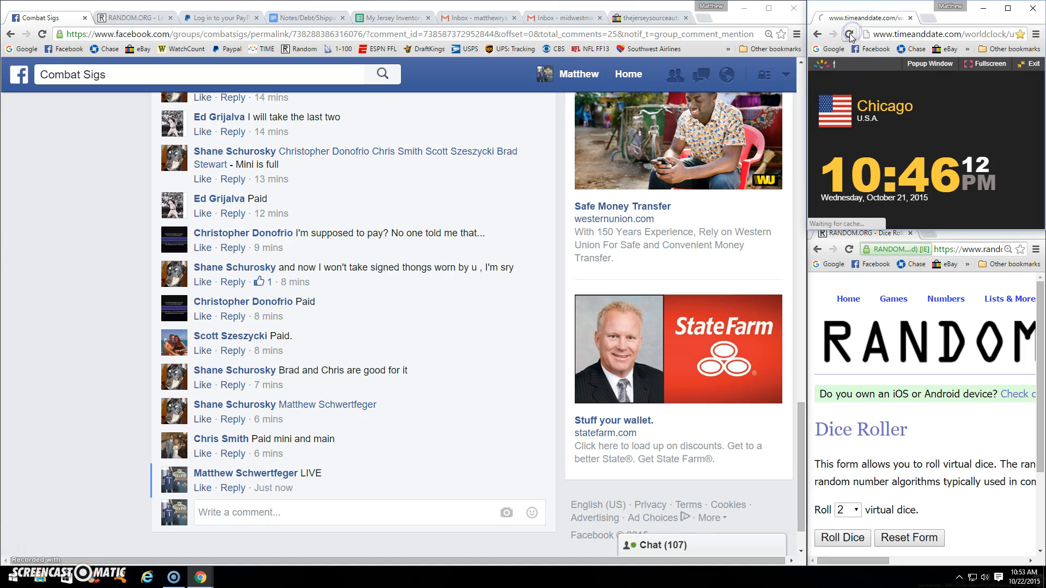
{"action": "left_click", "coordinate": [851, 34]}
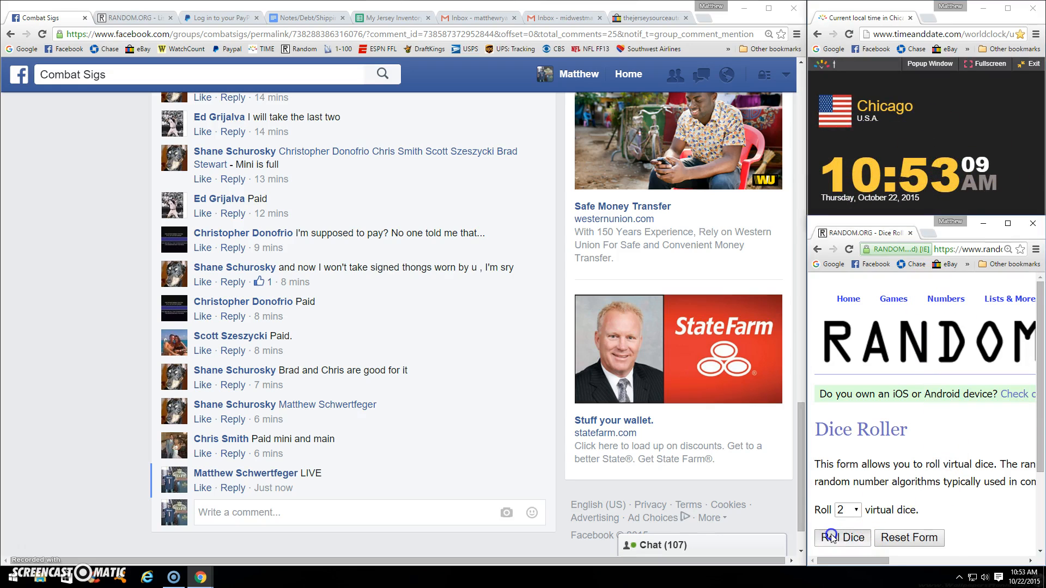
{"action": "left_click", "coordinate": [843, 537]}
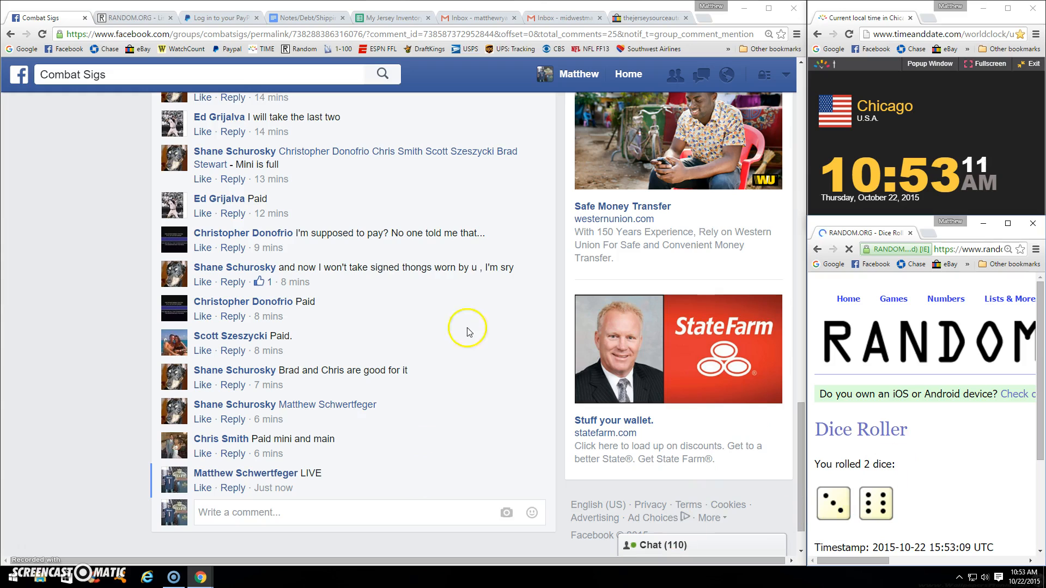
{"action": "left_click", "coordinate": [130, 17]}
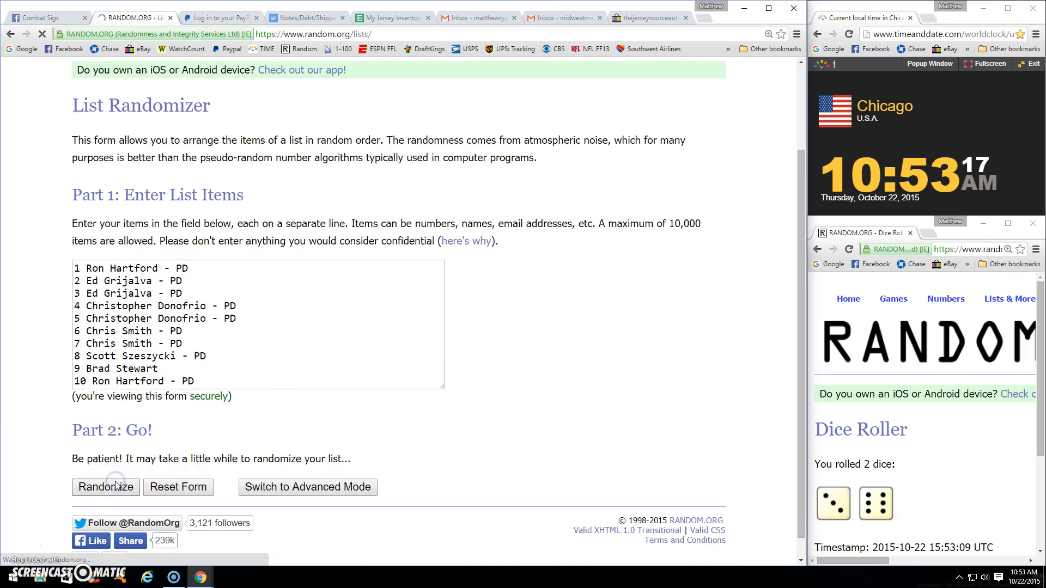
{"action": "left_click", "coordinate": [105, 487]}
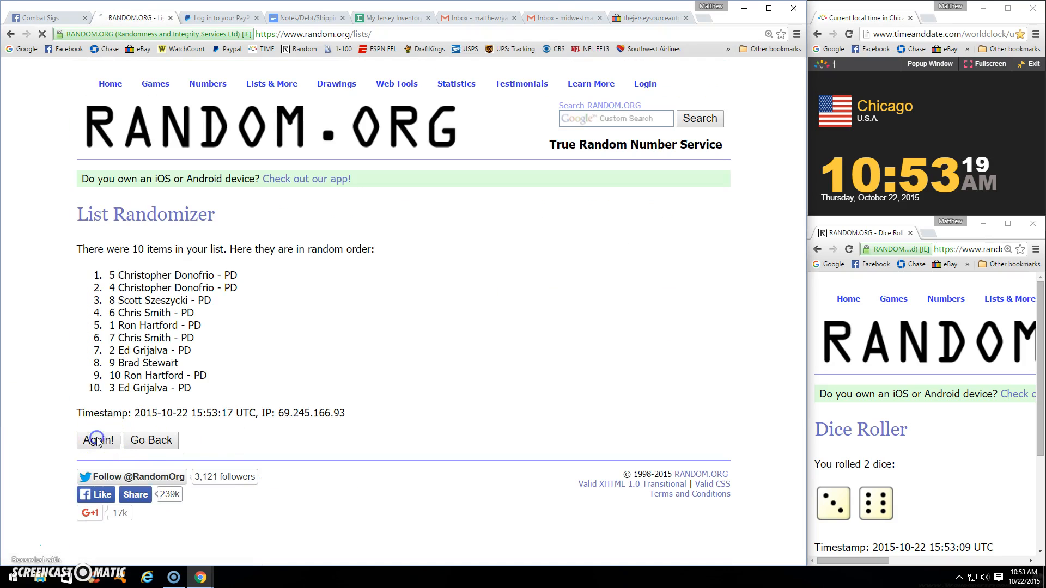
{"action": "left_click", "coordinate": [97, 440]}
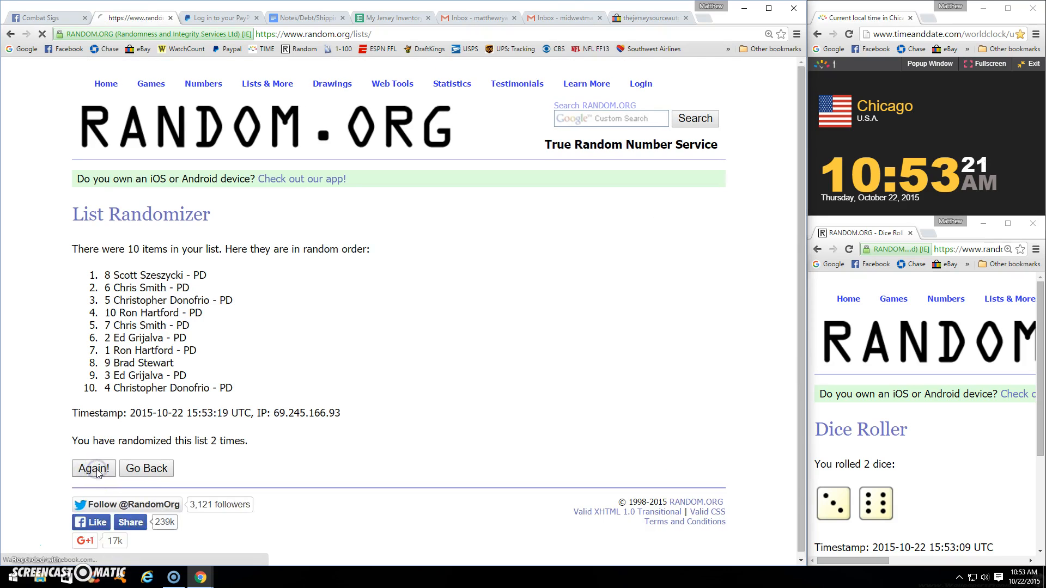
{"action": "left_click", "coordinate": [93, 467]}
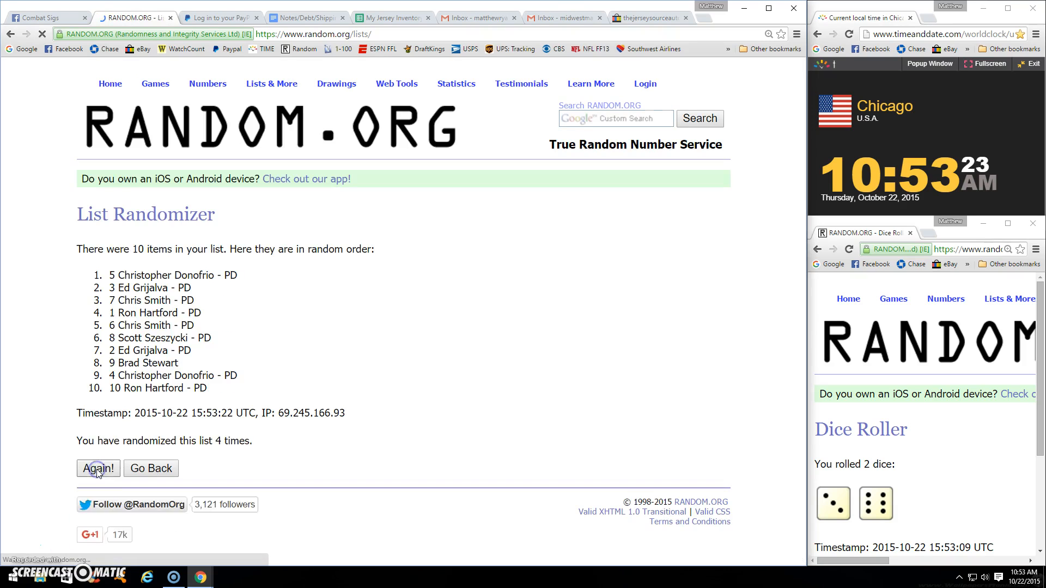
{"action": "left_click", "coordinate": [97, 469]}
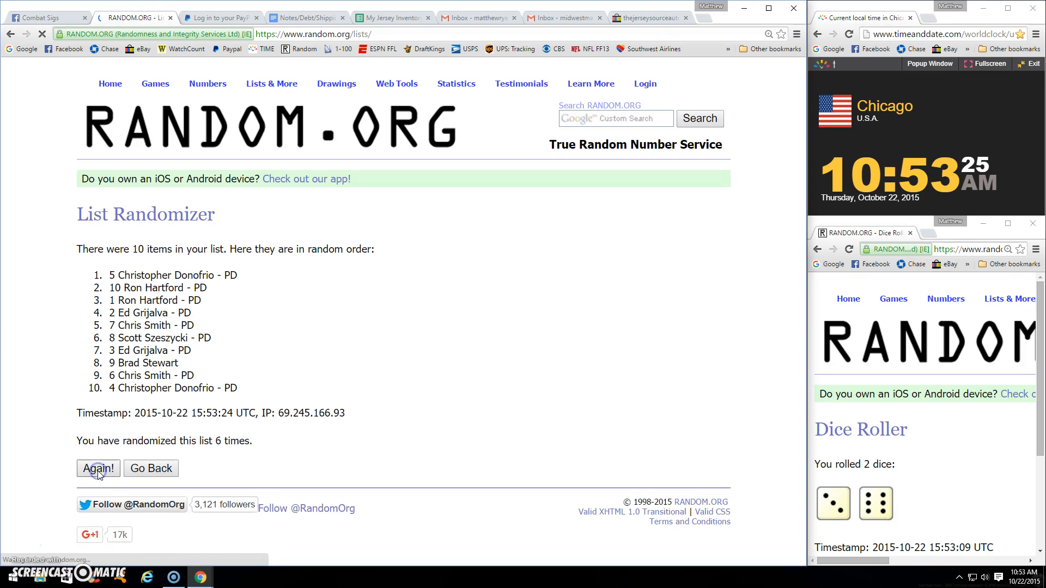
{"action": "left_click", "coordinate": [97, 468]}
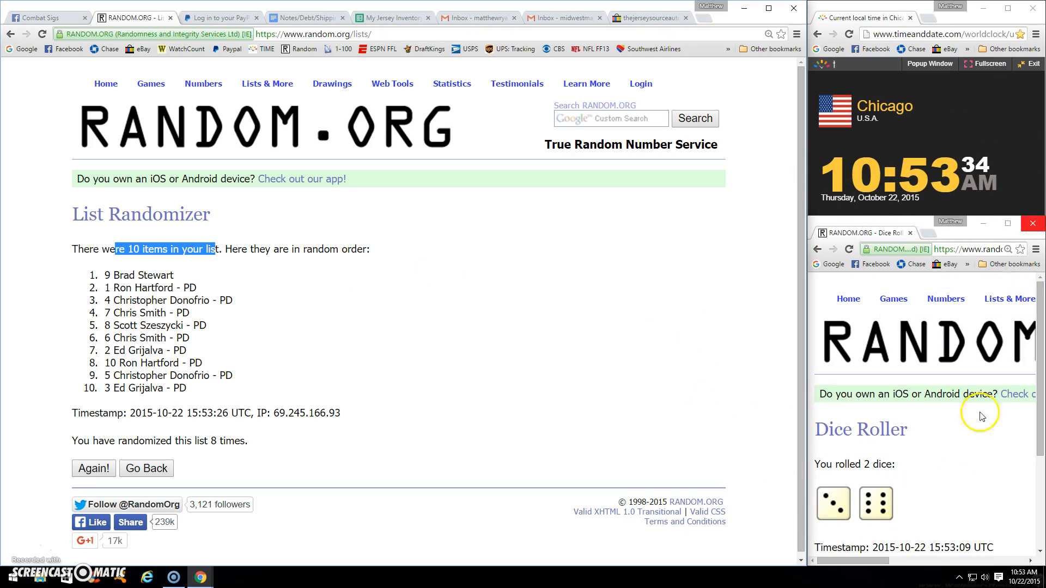
{"action": "mouse_move", "coordinate": [434, 360]}
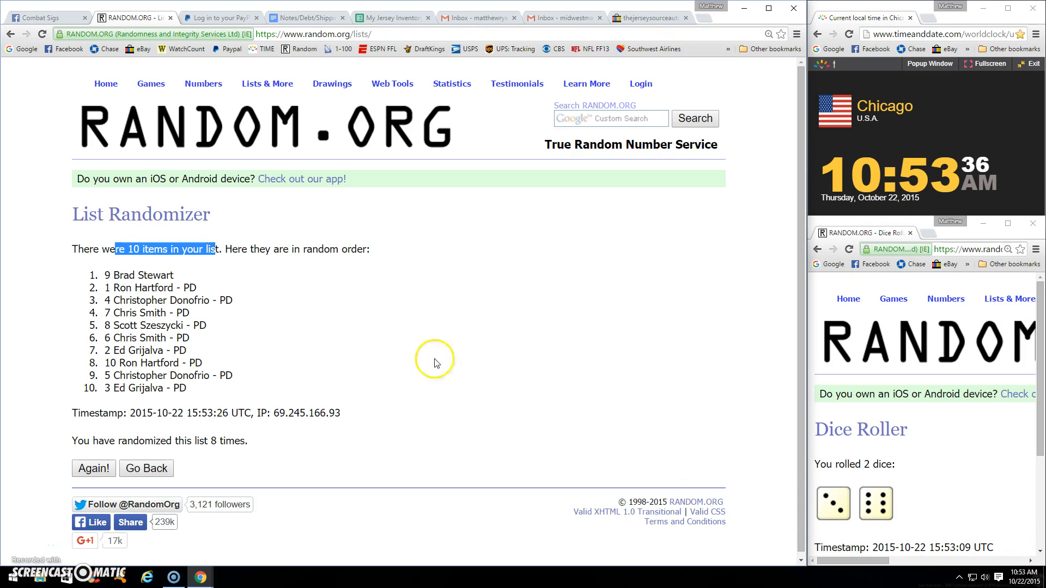
{"action": "left_click", "coordinate": [94, 467]}
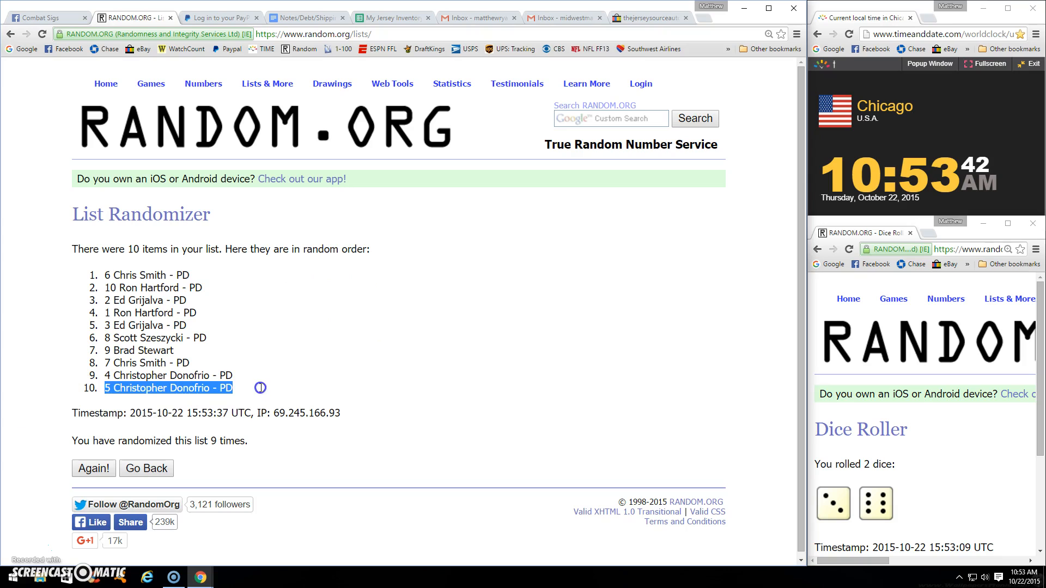
{"action": "mouse_move", "coordinate": [235, 427]}
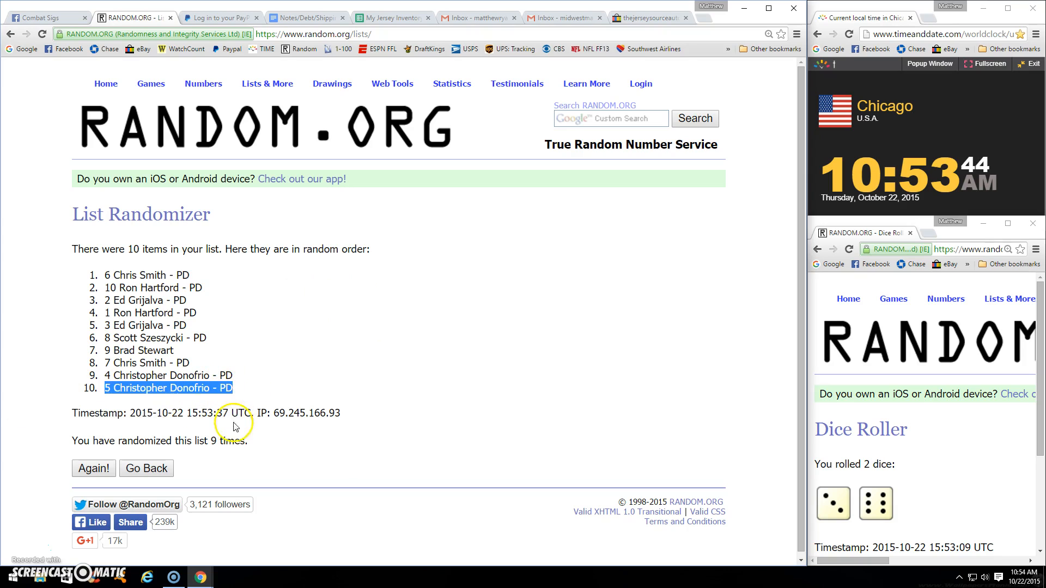
{"action": "mouse_move", "coordinate": [206, 472]}
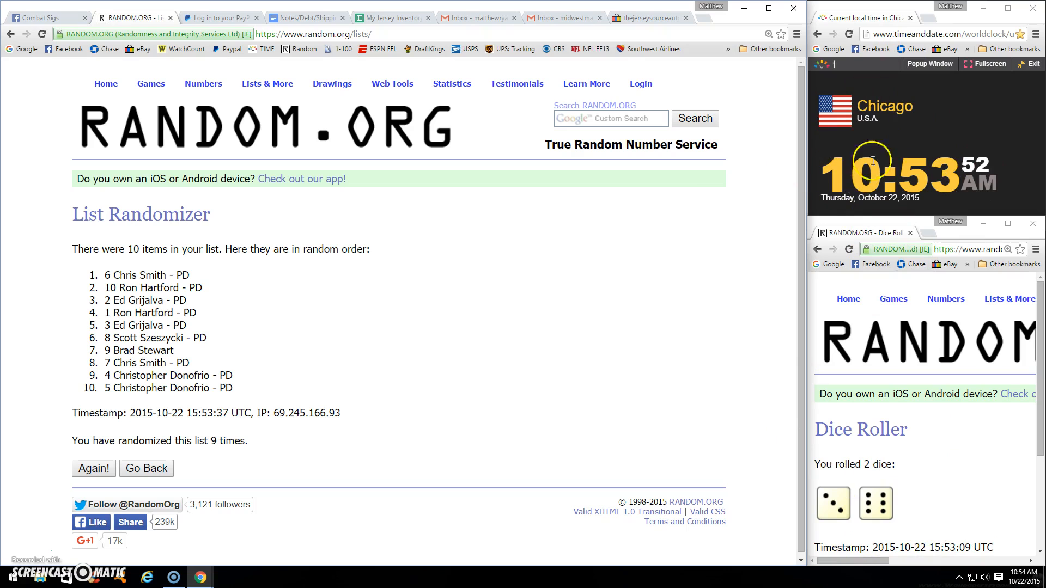
{"action": "left_click", "coordinate": [44, 17]}
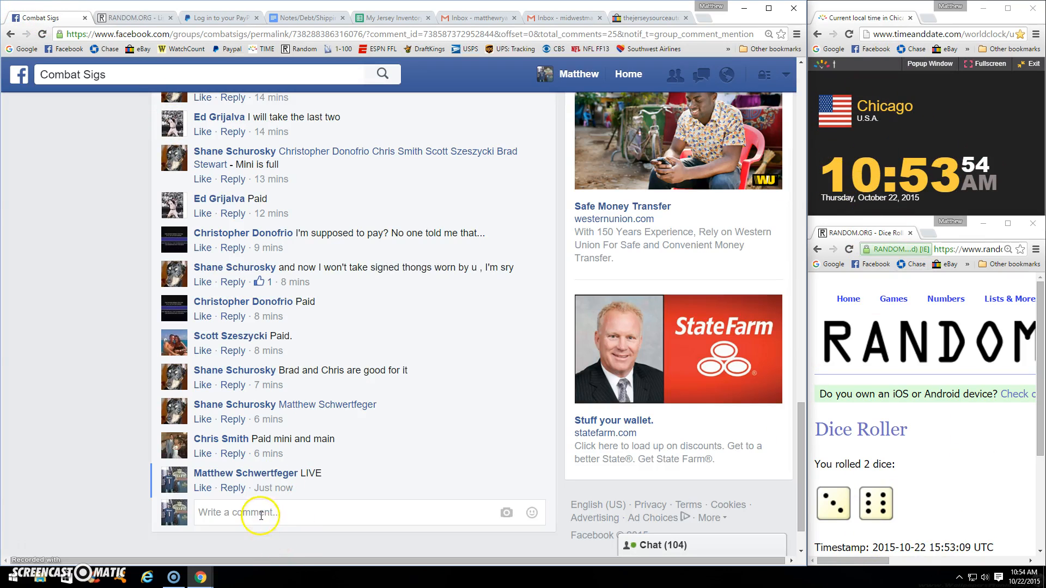